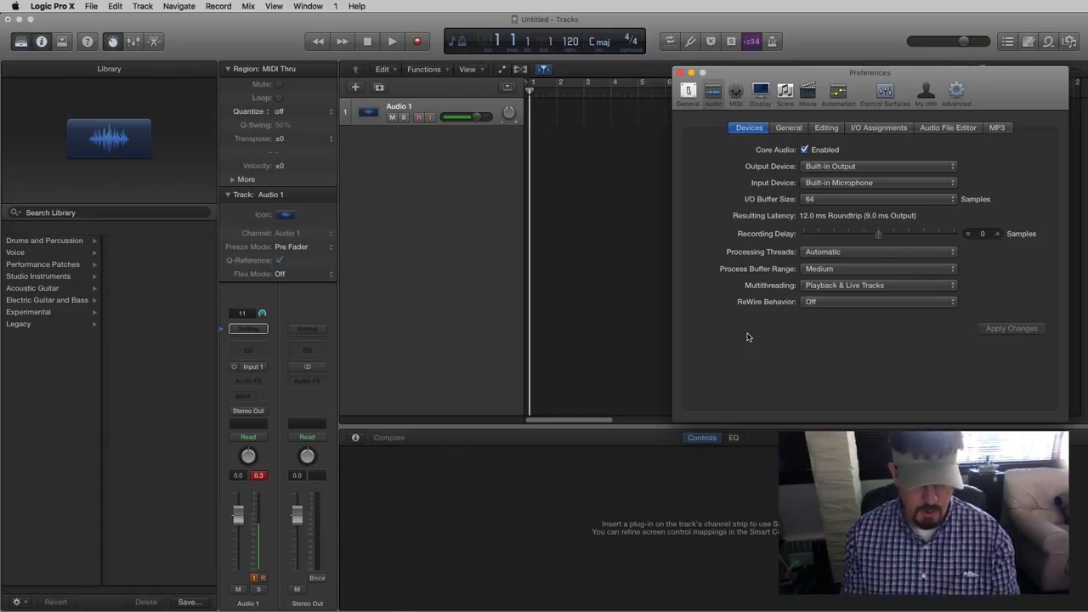
mouse_move(511, 354)
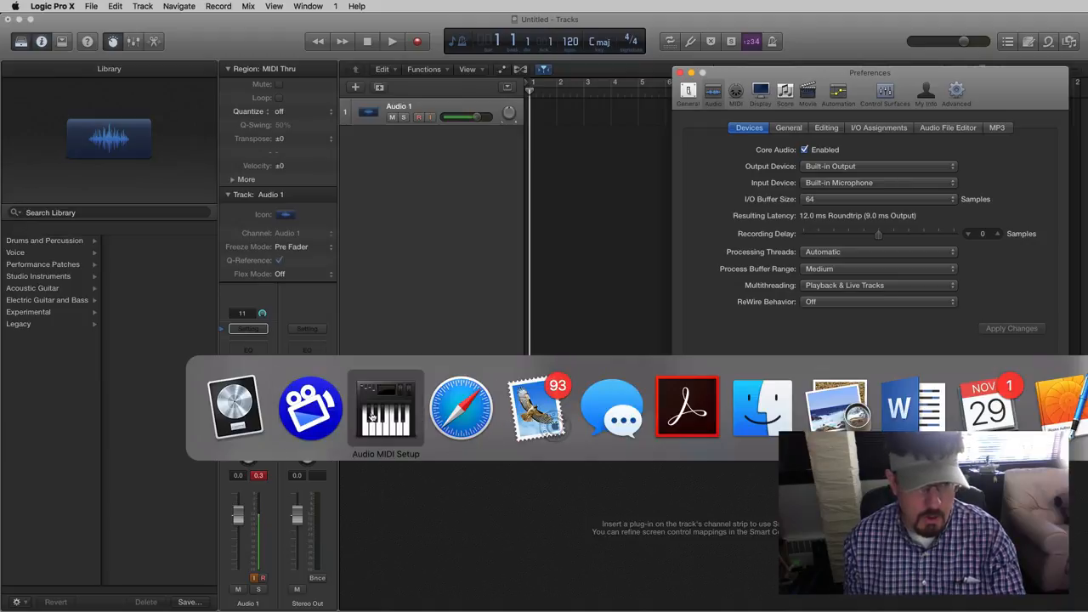
- Enable the iPhone in Audio Devices and check its new 2-in, 44,100 Hz input device
left_click(385, 410)
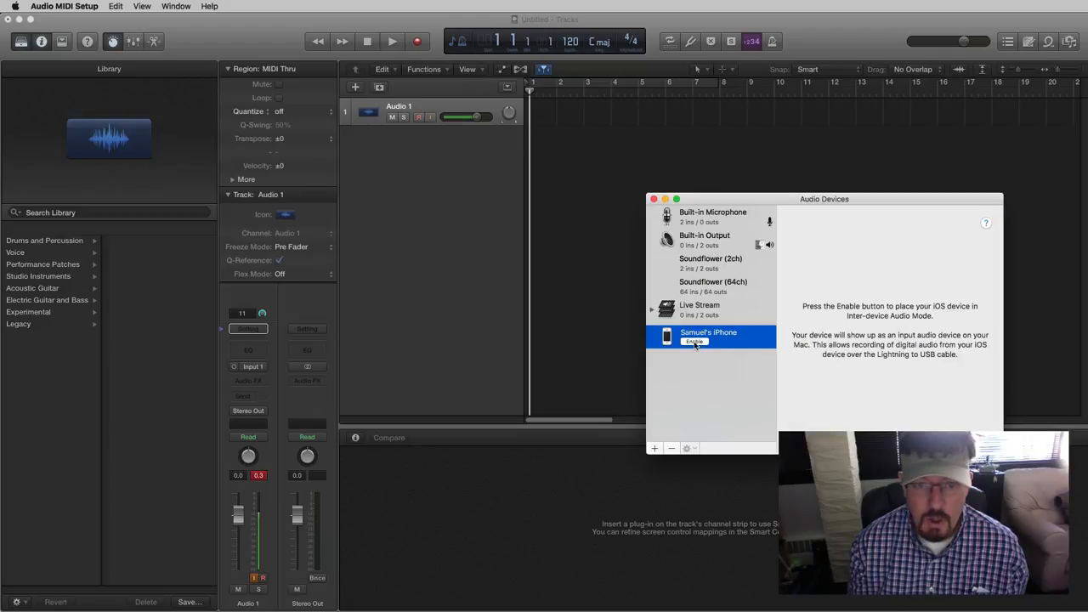
left_click(693, 341)
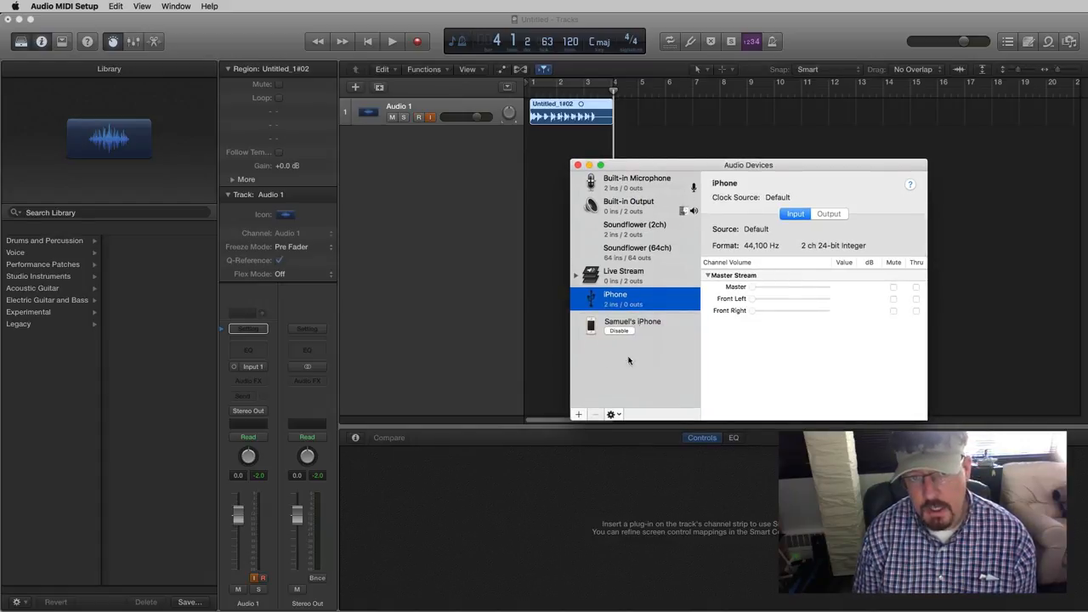
left_click(632, 322)
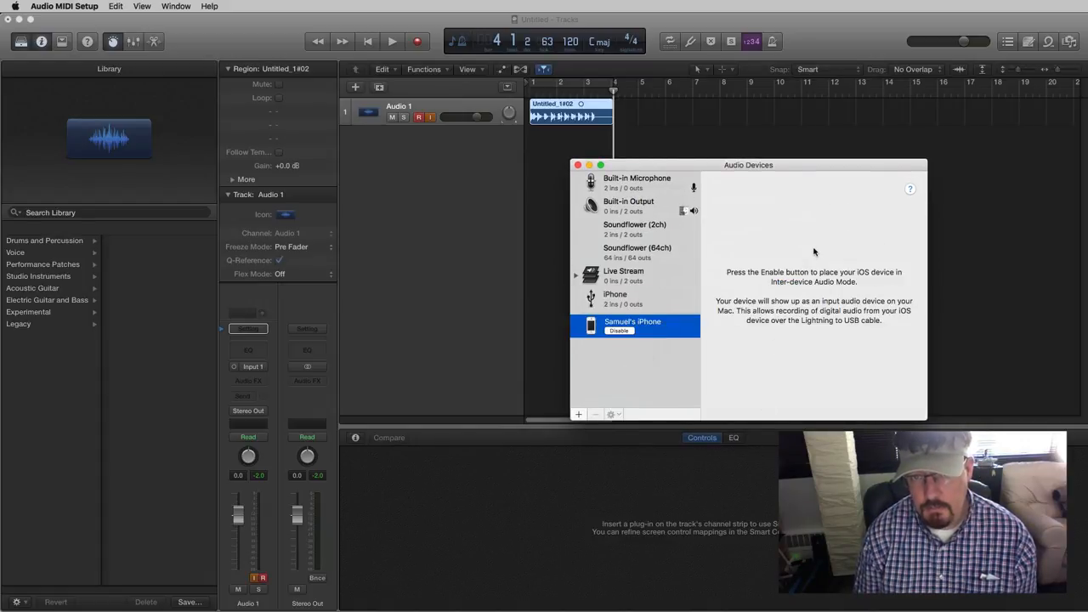
mouse_move(747, 247)
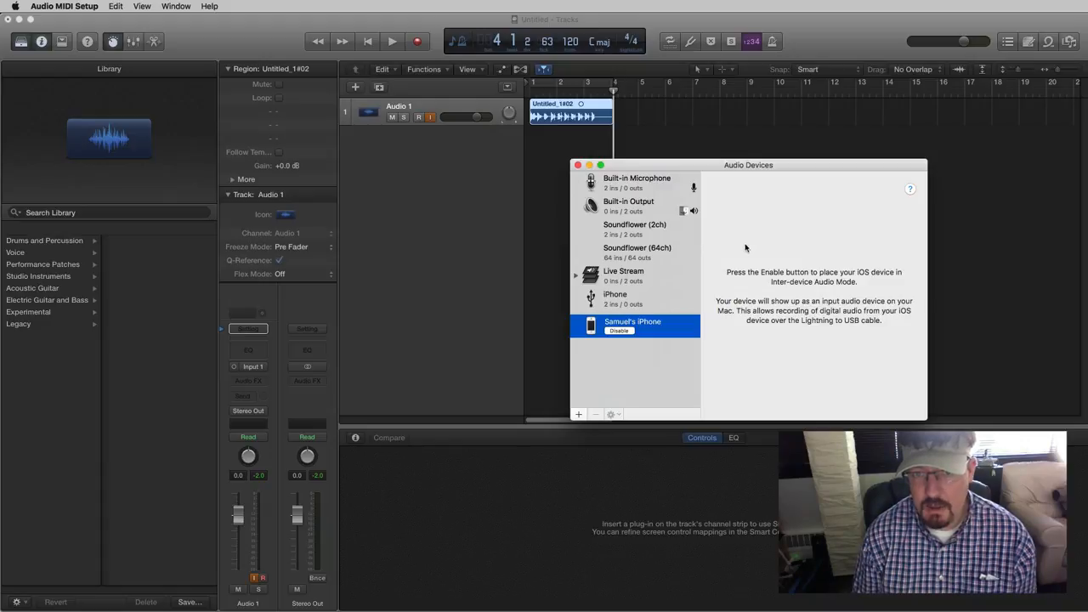
left_click(633, 297)
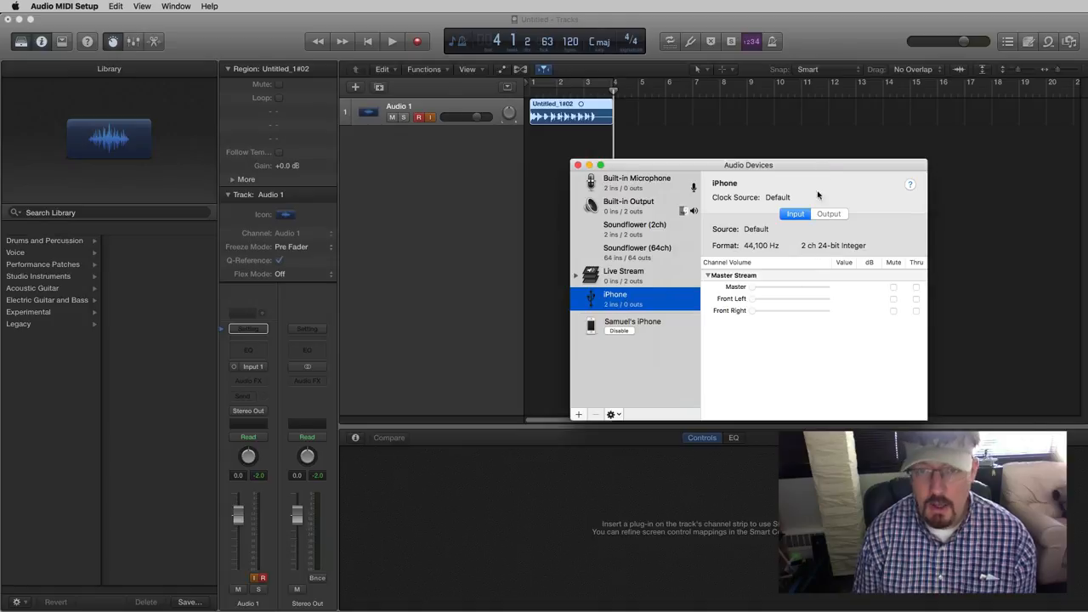
mouse_move(806, 255)
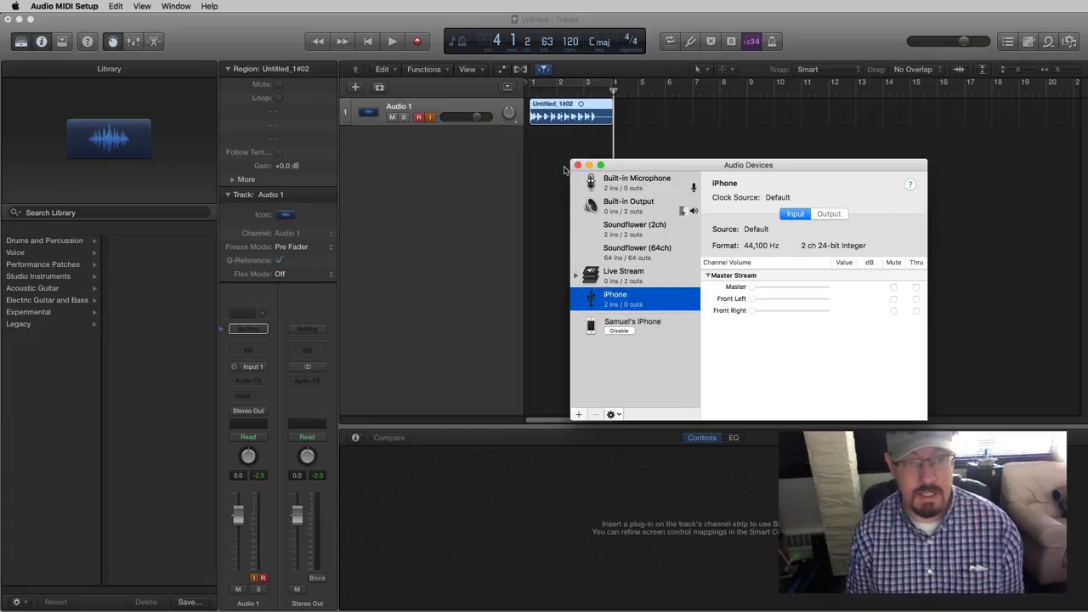
- Open Logic's Audio preferences, confirm iPhone is the Input Device, and reposition the window
left_click(577, 165)
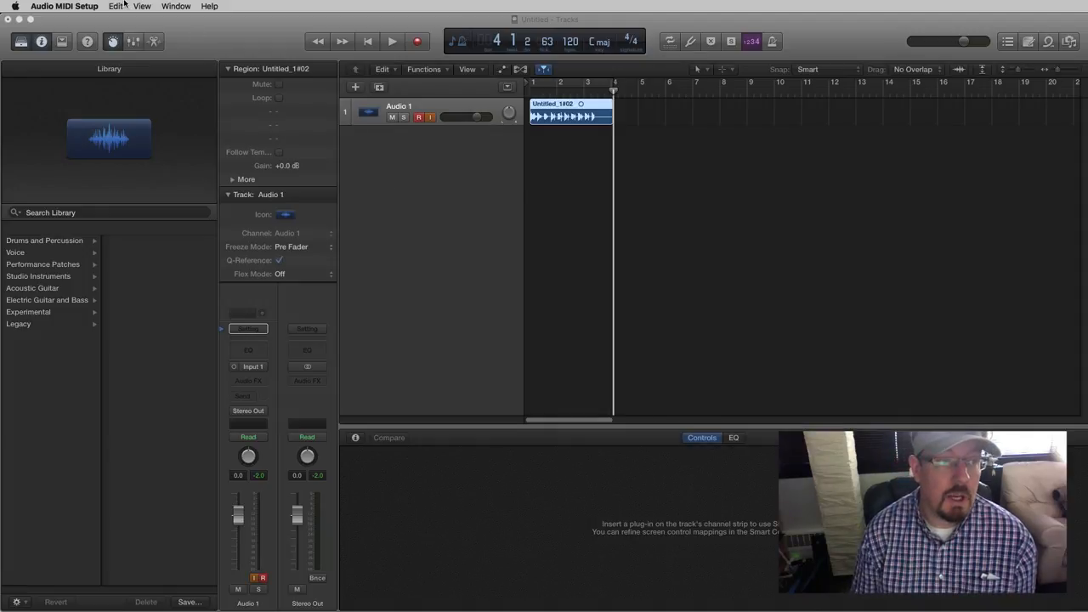
left_click(33, 6)
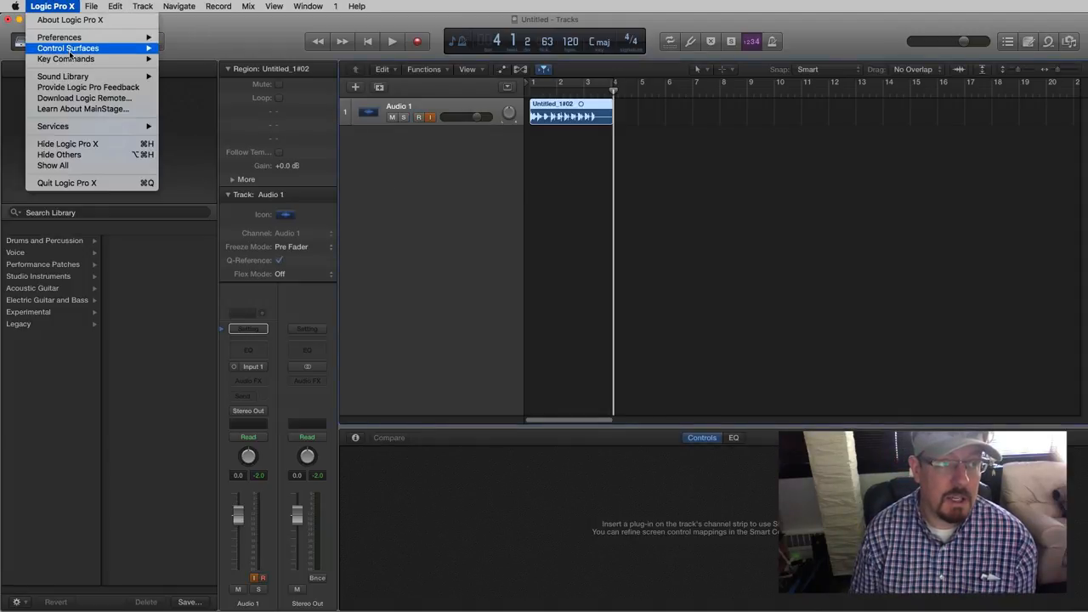
left_click(52, 36)
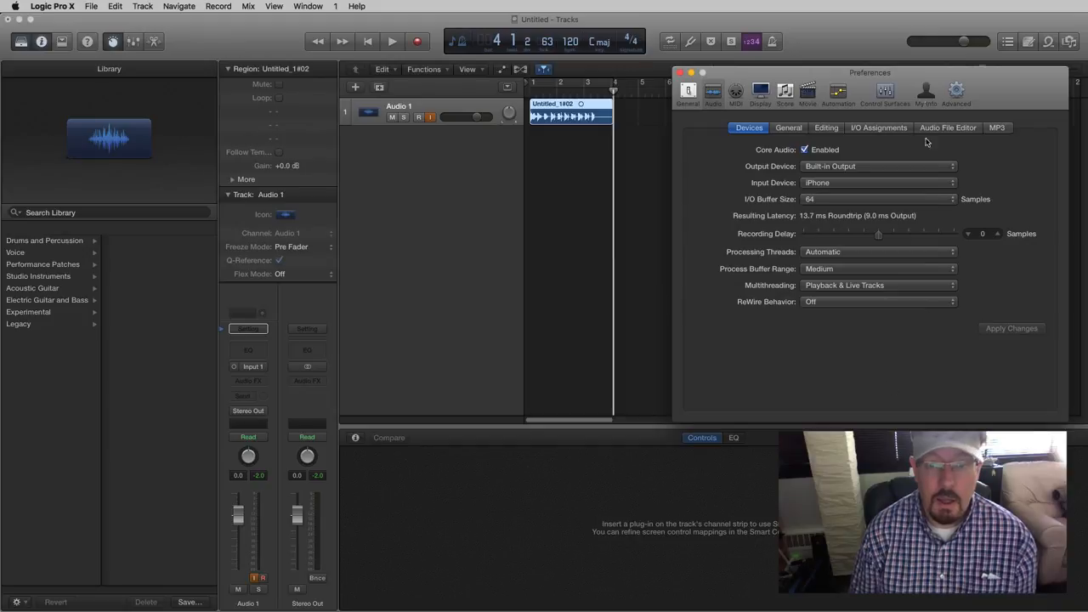
left_click_drag(869, 72, 727, 144)
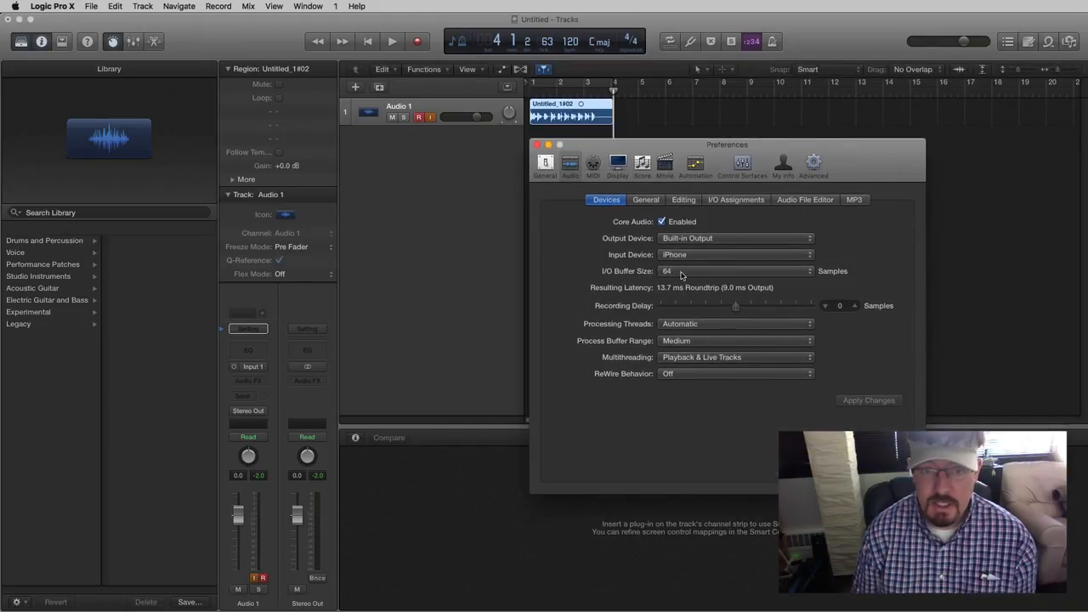
left_click(734, 254)
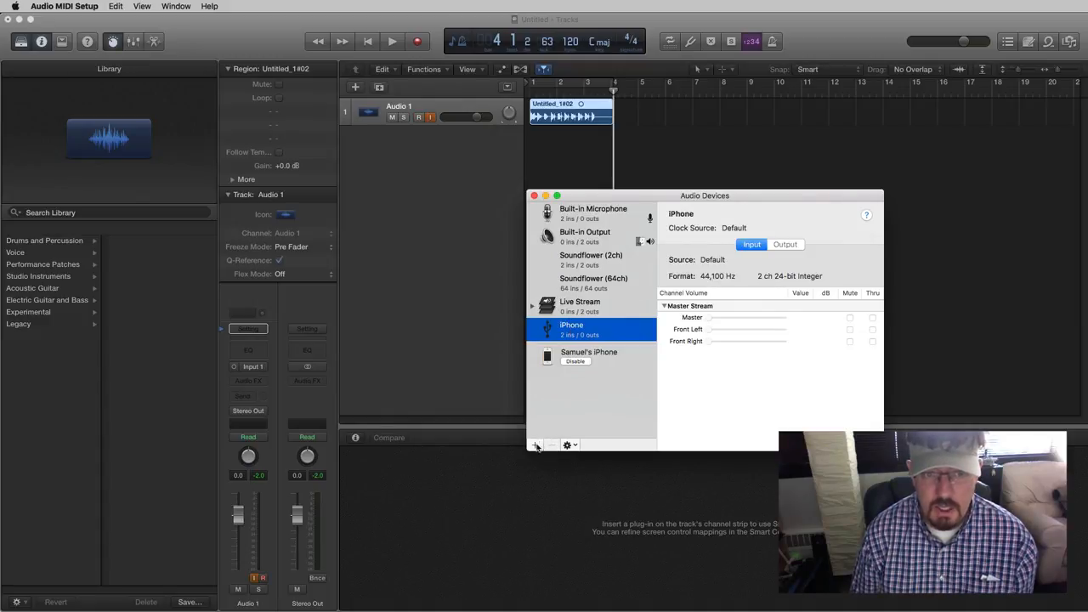
- Dismiss the Create Aggregate Device menu and close the Audio Devices window
left_click(534, 446)
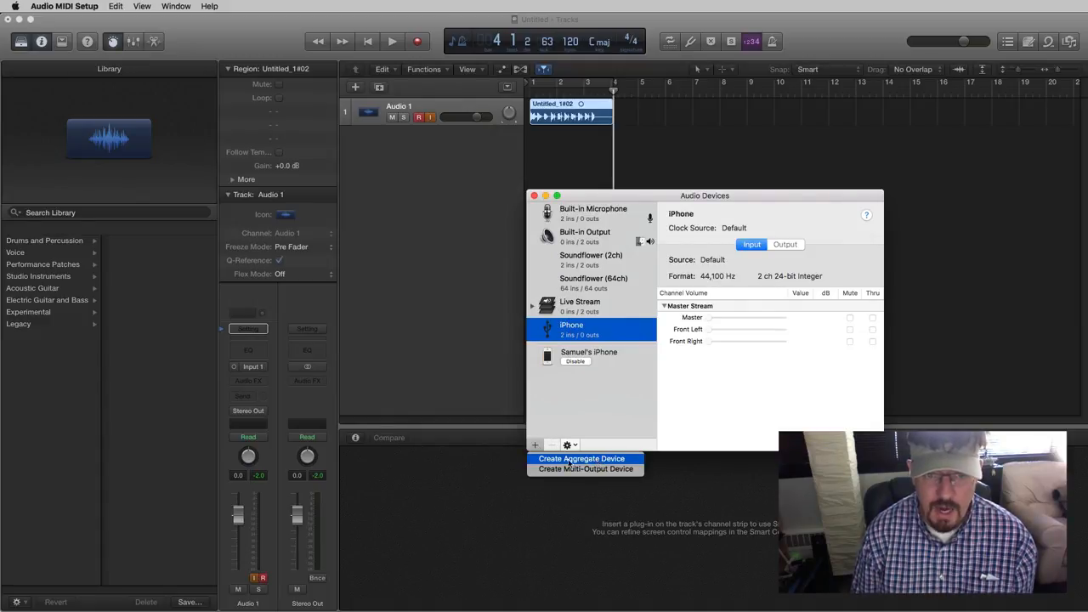
left_click(556, 174)
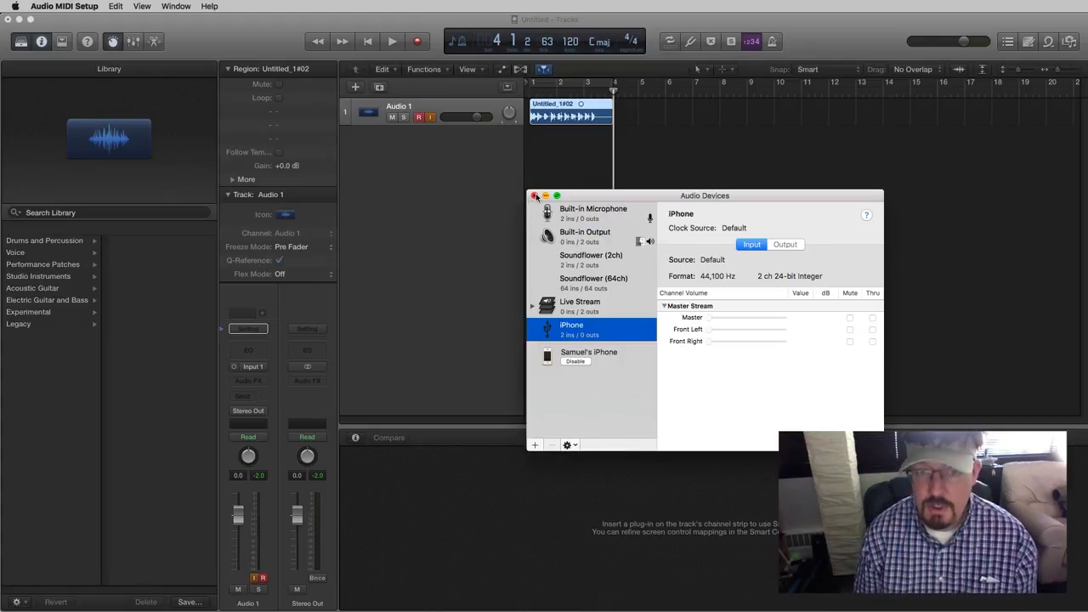
left_click(535, 196)
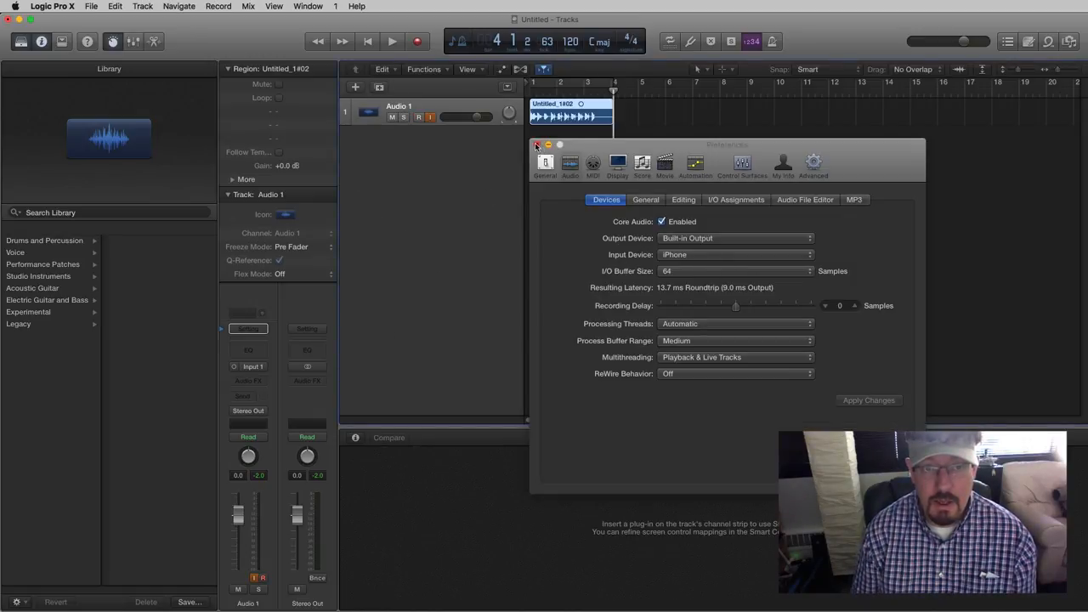
- Close Preferences and record-enable the Audio 1 track
left_click(535, 144)
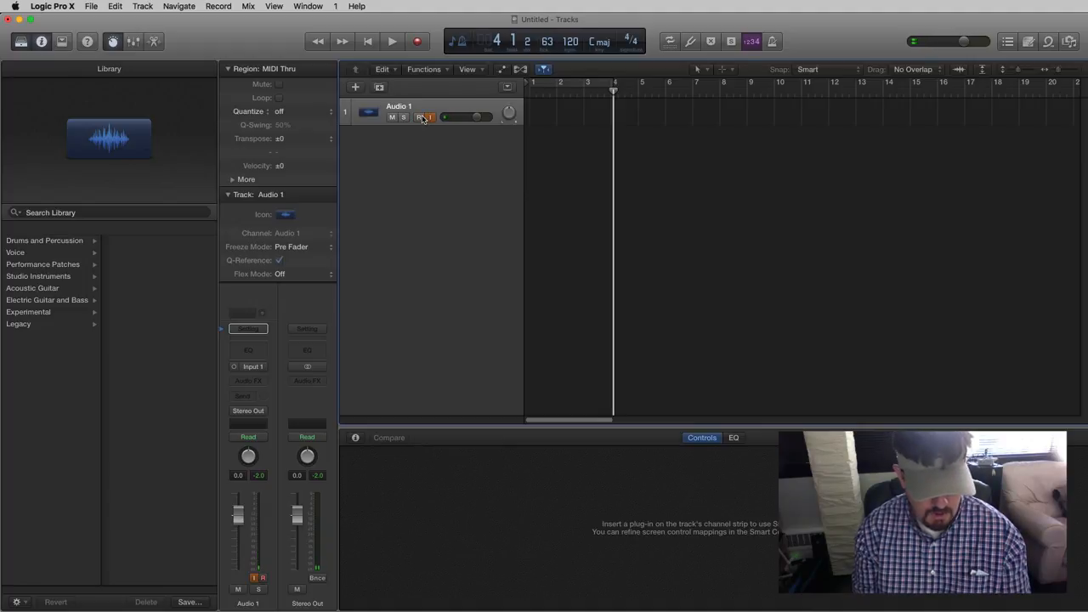
left_click(417, 118)
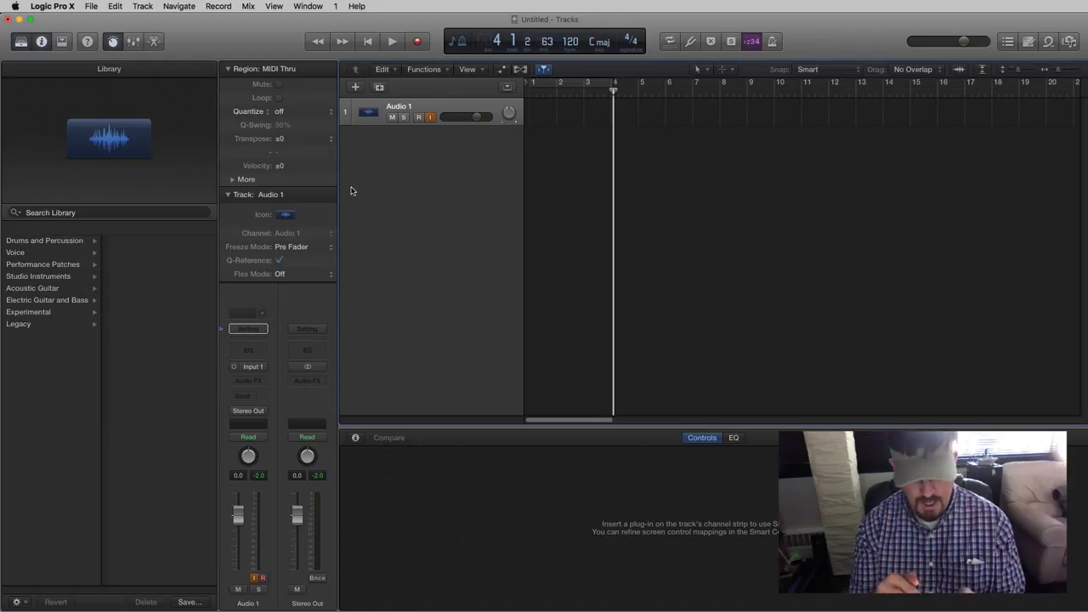
left_click(415, 117)
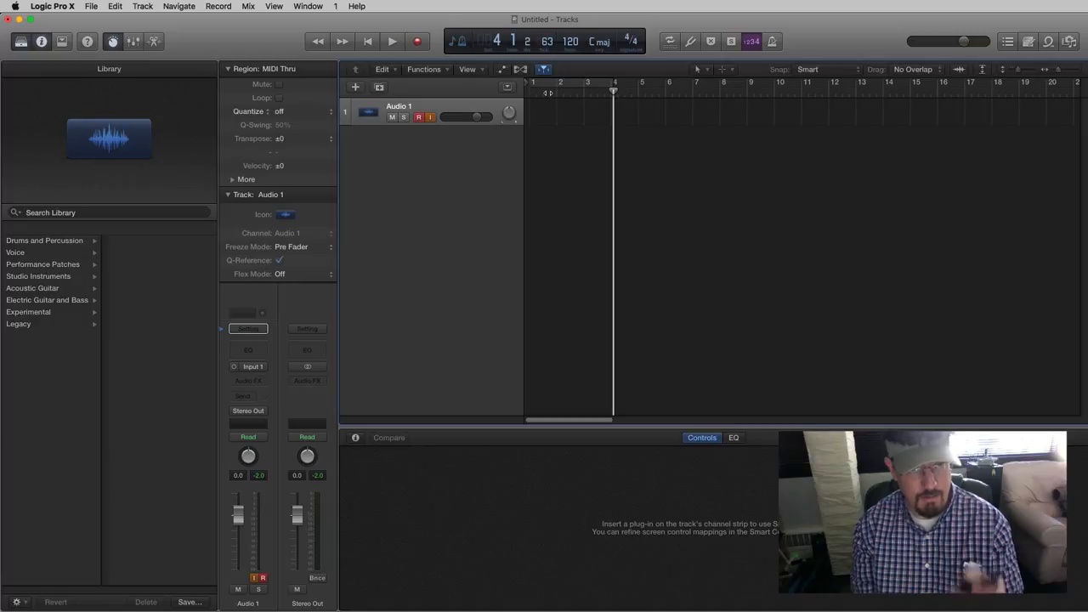
- Start recording iPhone audio onto Audio 1 from the transport
left_click(414, 40)
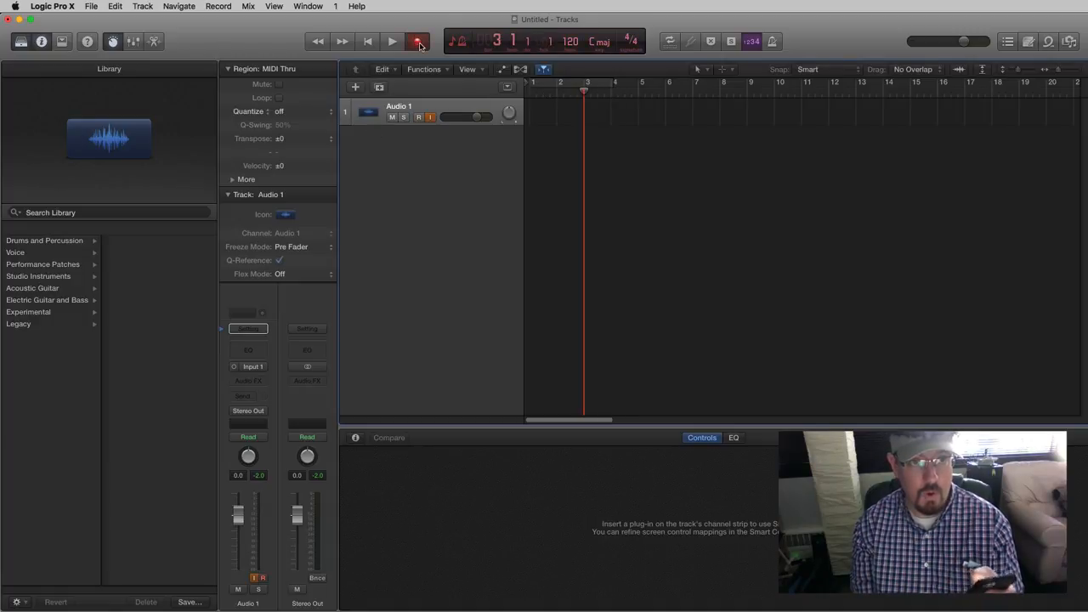
left_click(386, 41)
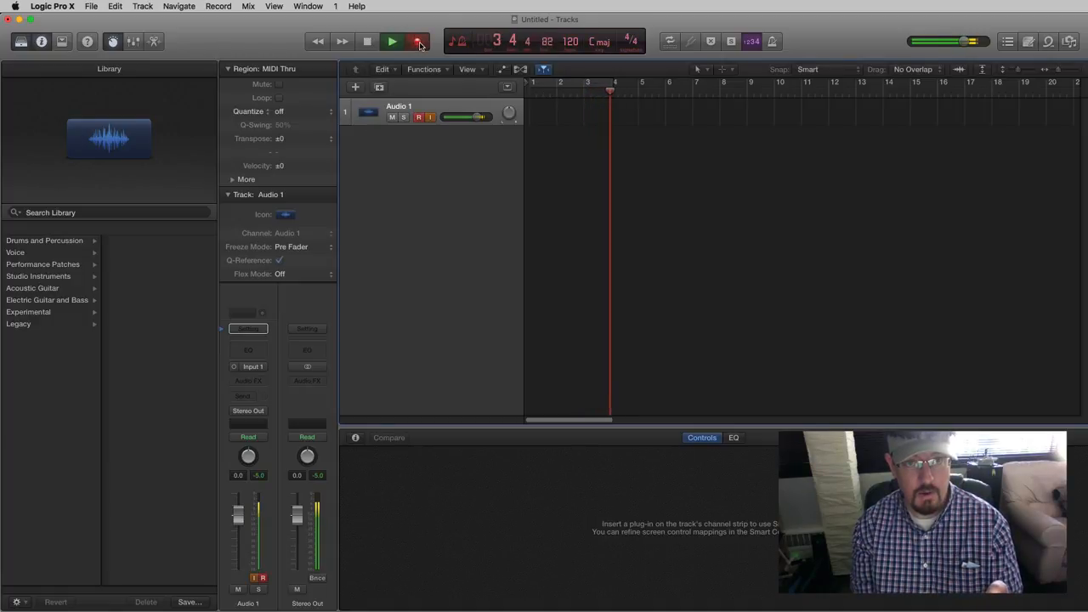
left_click(389, 41)
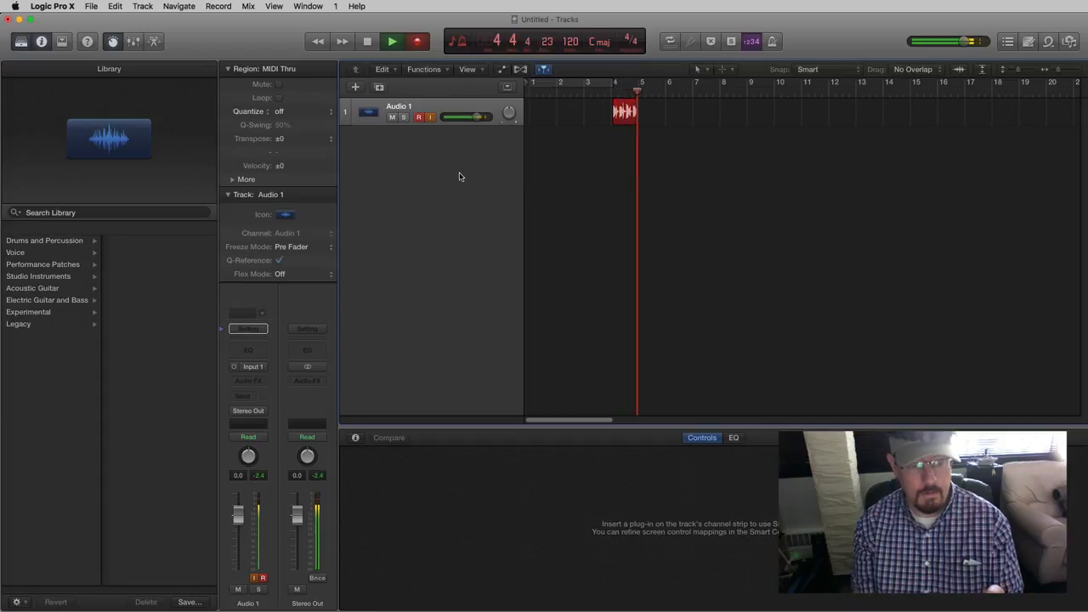